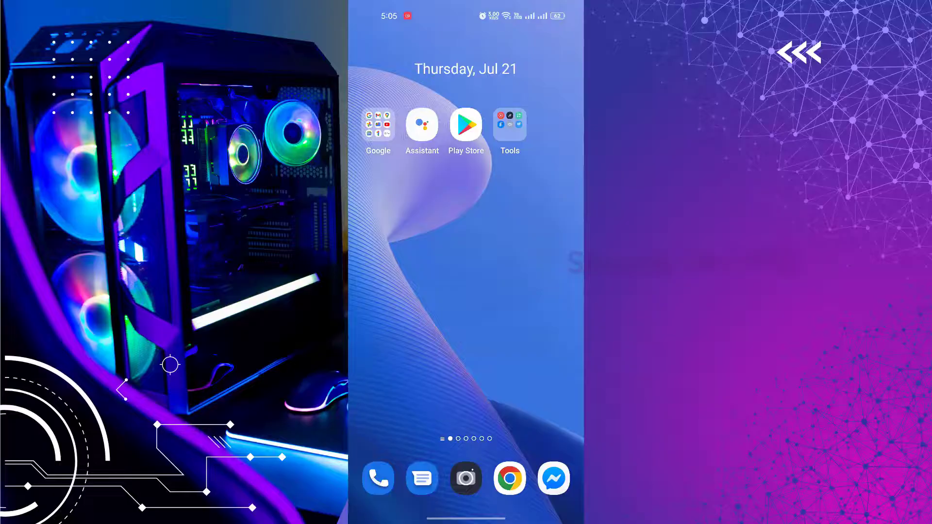
# Step: Reach Settings from the app drawer and scroll its list down to About device
pyautogui.scroll(3)
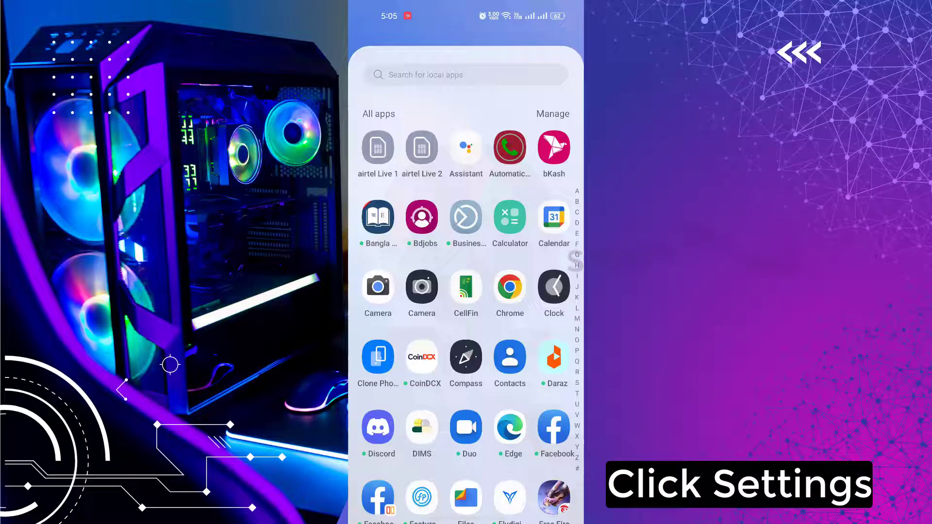
pyautogui.scroll(-3)
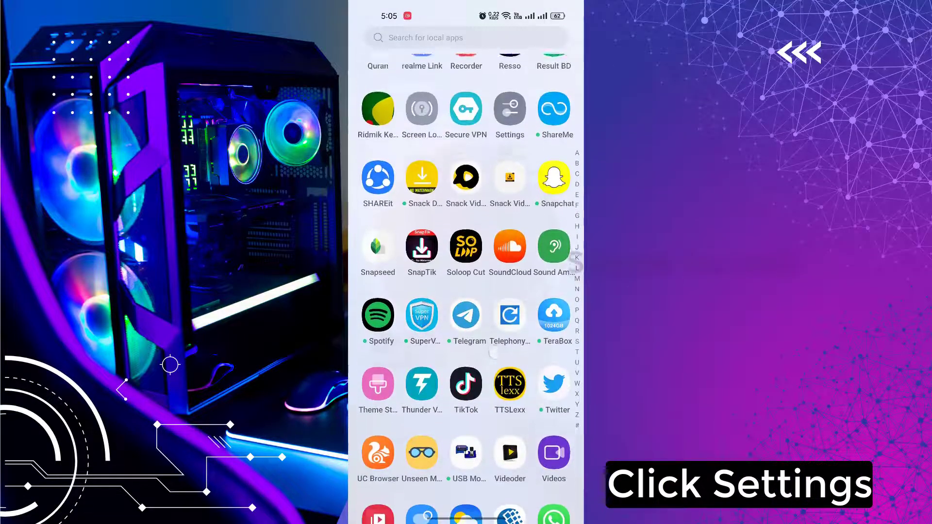
pyautogui.scroll(-3)
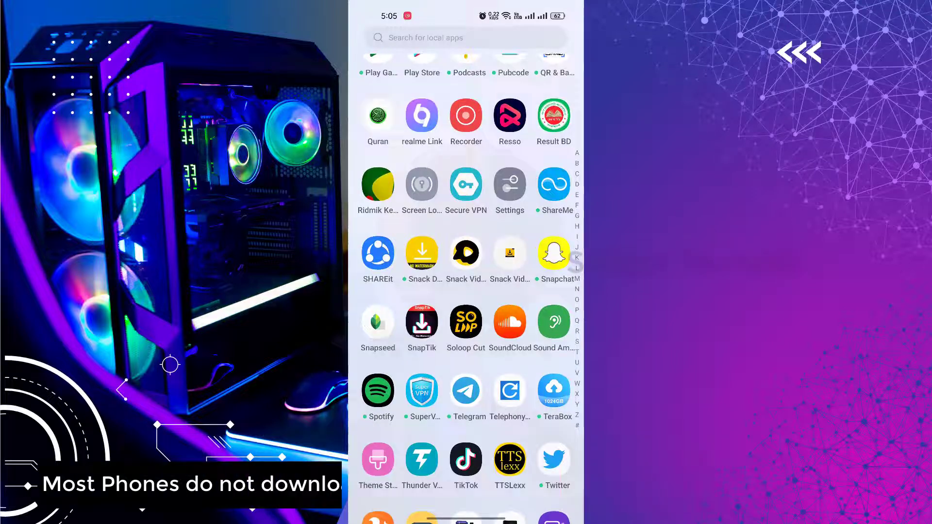
pyautogui.click(510, 184)
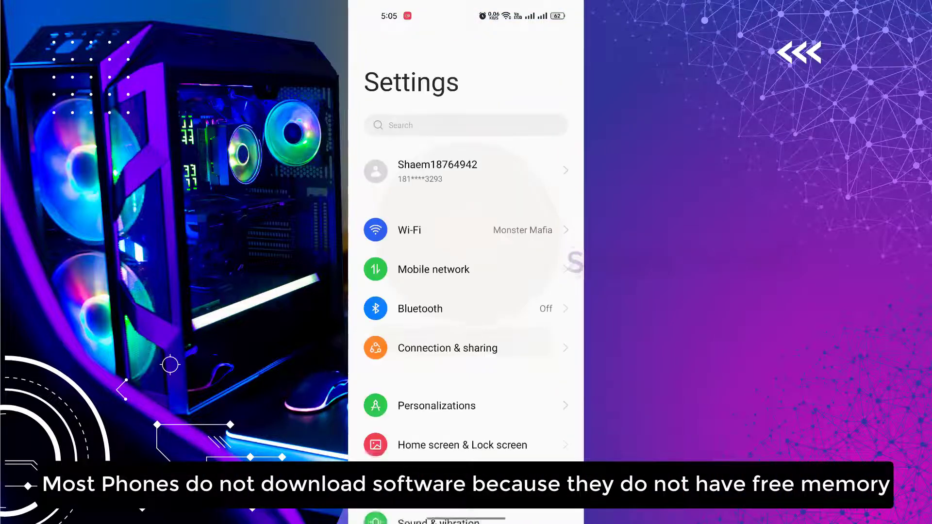
pyautogui.scroll(-3)
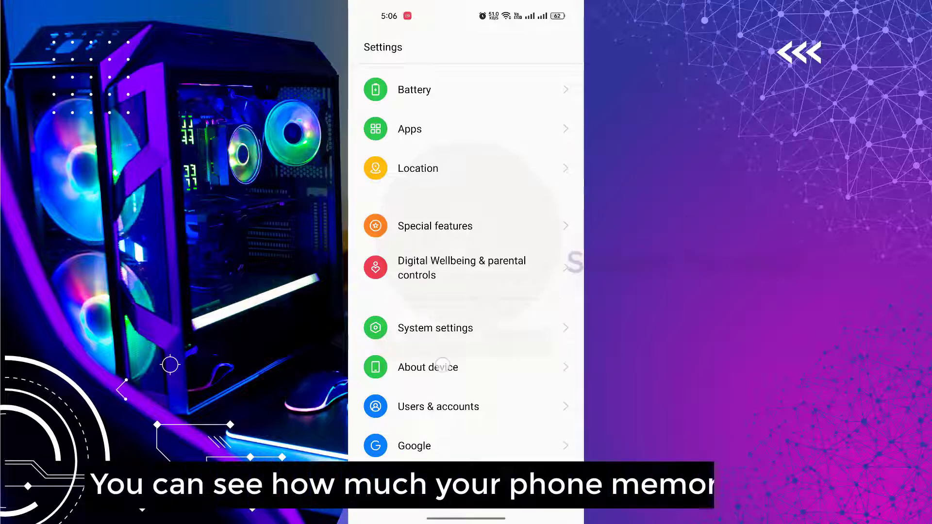
# Step: Review storage usage and the Clean page under About device, then return to the home screen
pyautogui.click(427, 367)
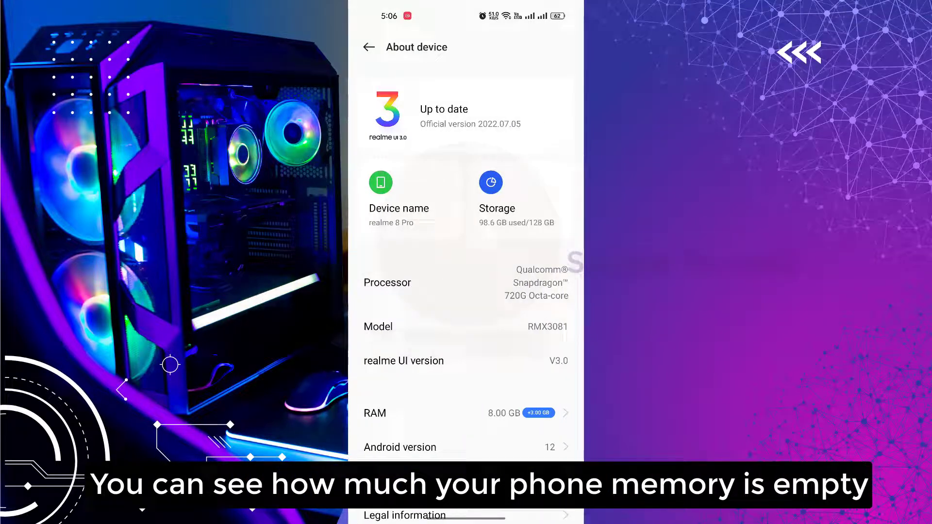
pyautogui.click(491, 196)
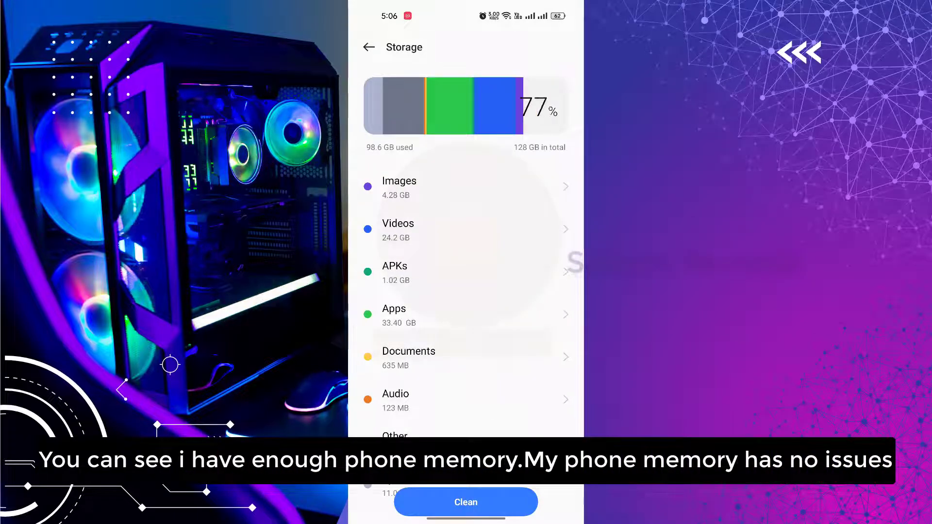
pyautogui.click(465, 501)
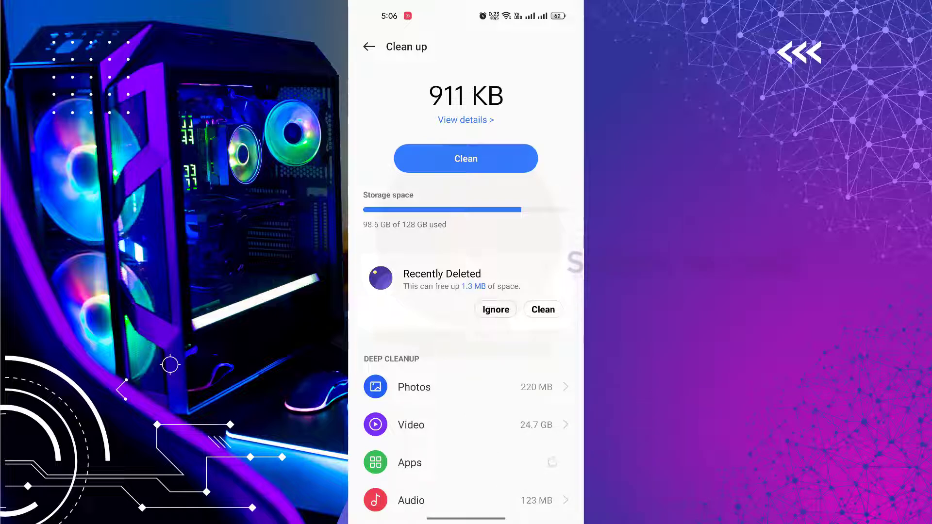
pyautogui.click(465, 158)
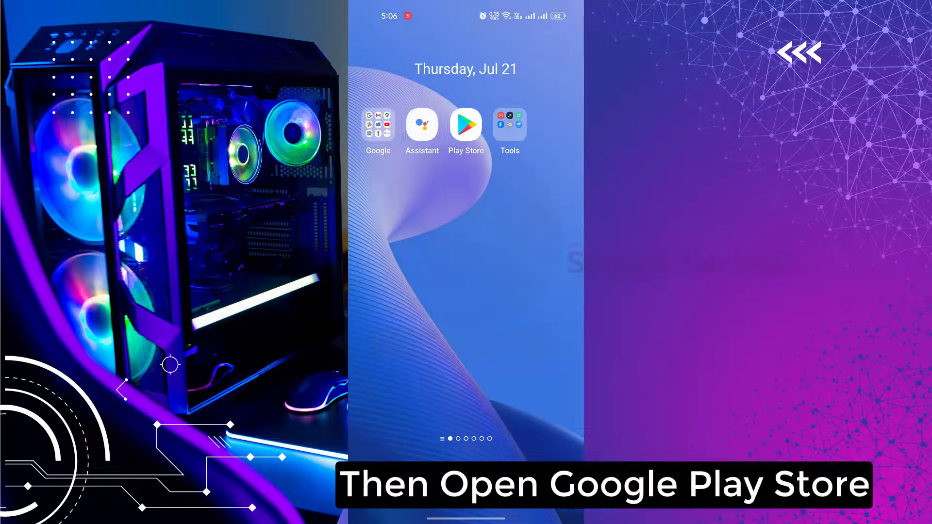
# Step: Reach Play Store settings through the account menu
pyautogui.click(465, 120)
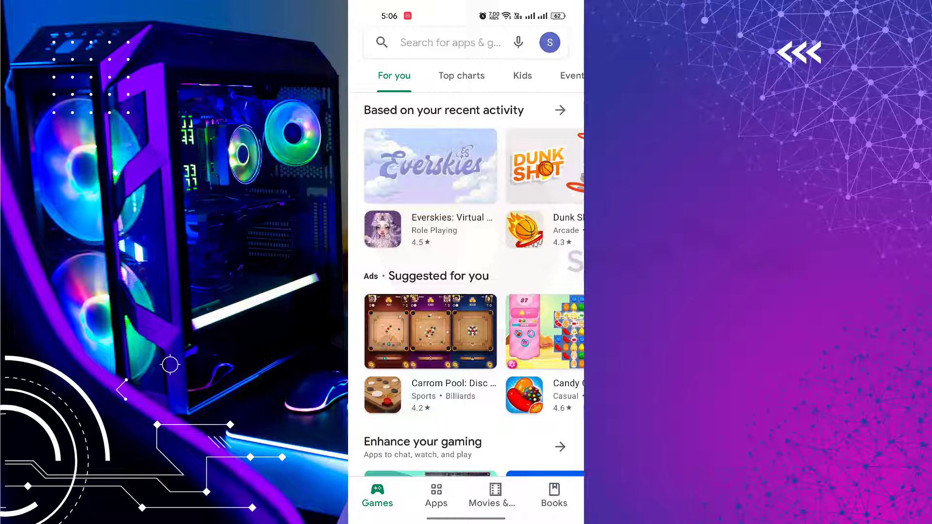
pyautogui.click(548, 42)
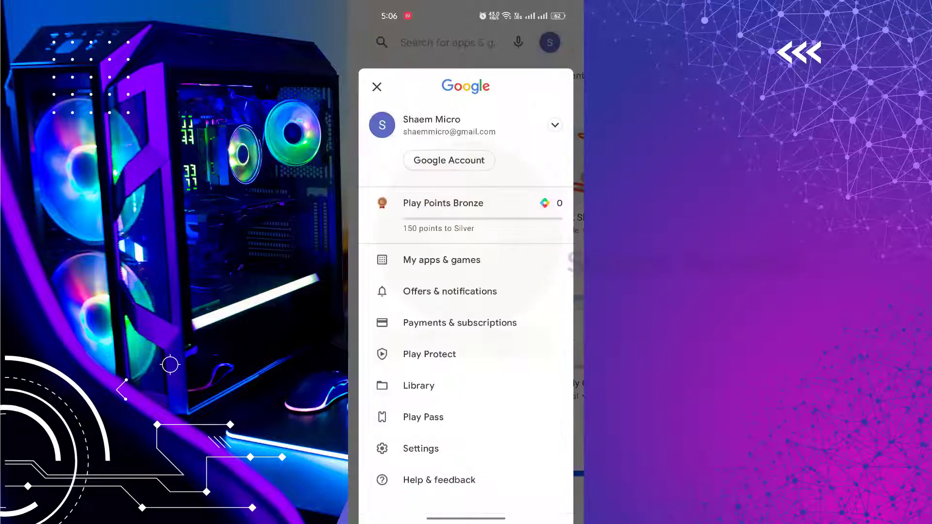
pyautogui.click(421, 448)
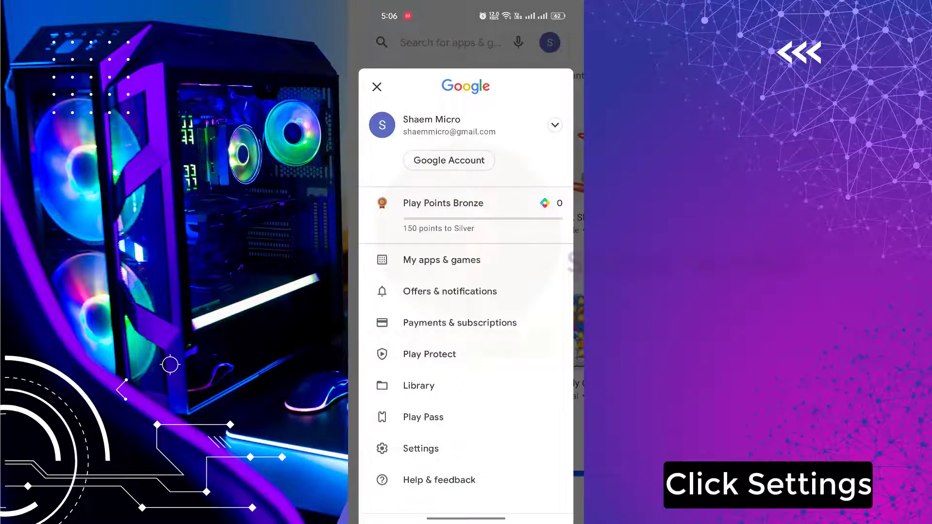
pyautogui.click(420, 449)
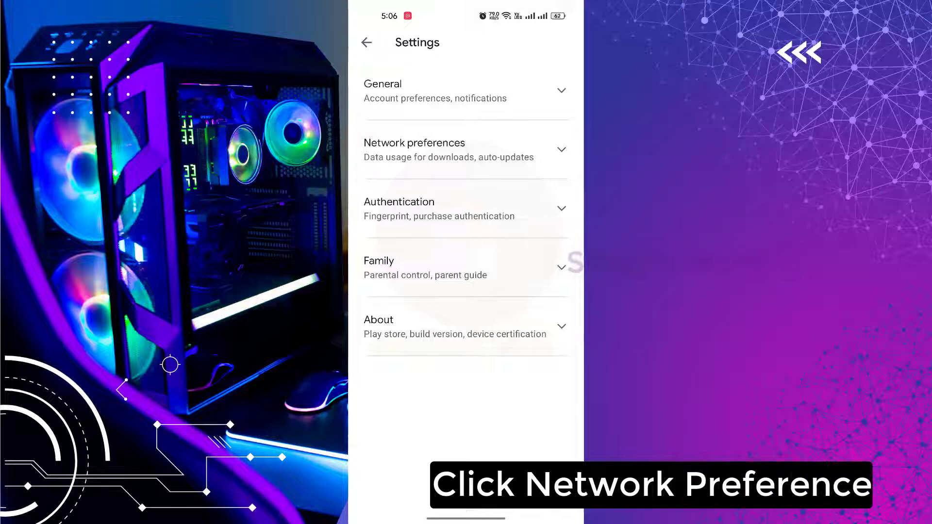
# Step: Set App download preference under Network preferences to Over any network and confirm with Done
pyautogui.click(466, 150)
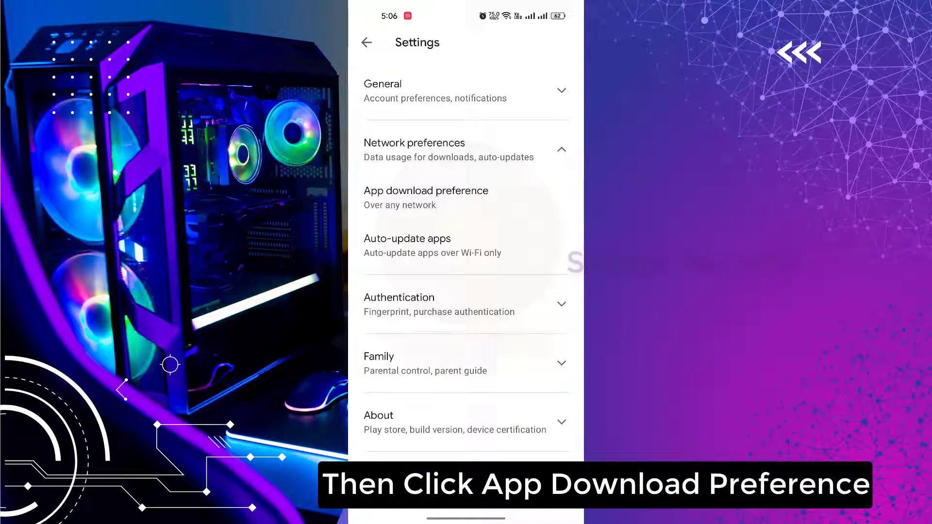
pyautogui.click(425, 197)
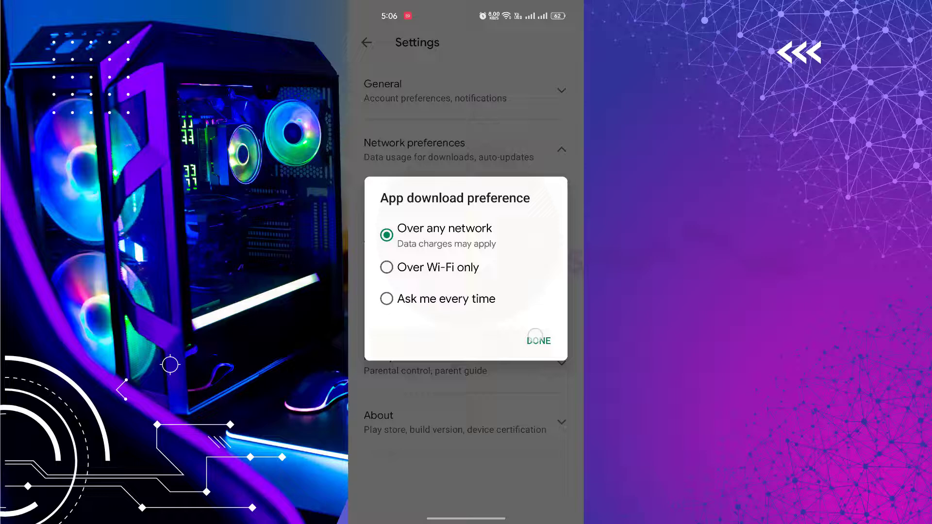
pyautogui.click(537, 340)
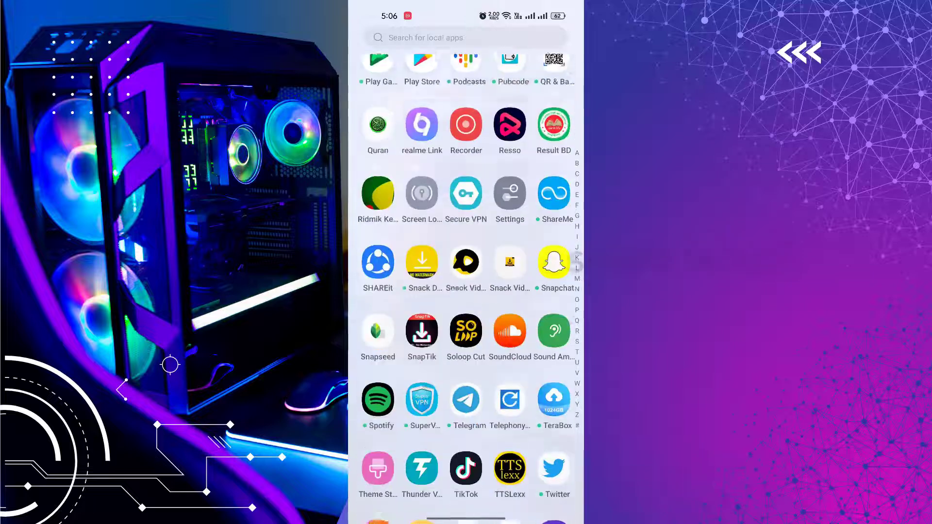
# Step: Go to Settings > Apps > App management and scroll the list down to Google Play Store
pyautogui.scroll(-3)
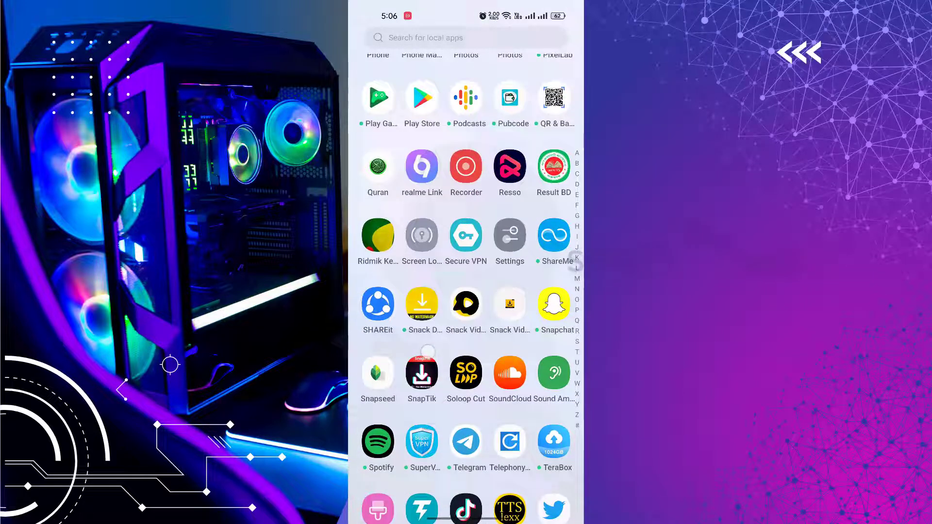
pyautogui.click(510, 234)
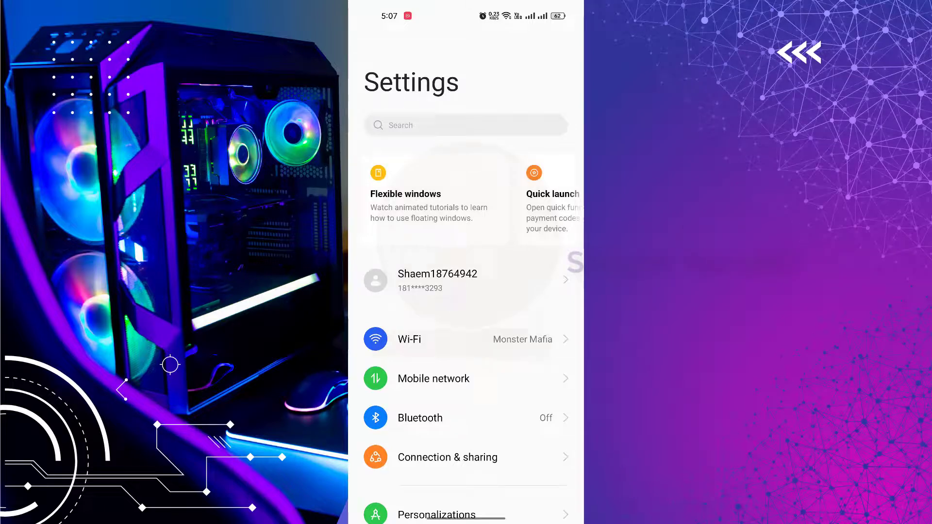
pyautogui.scroll(-3)
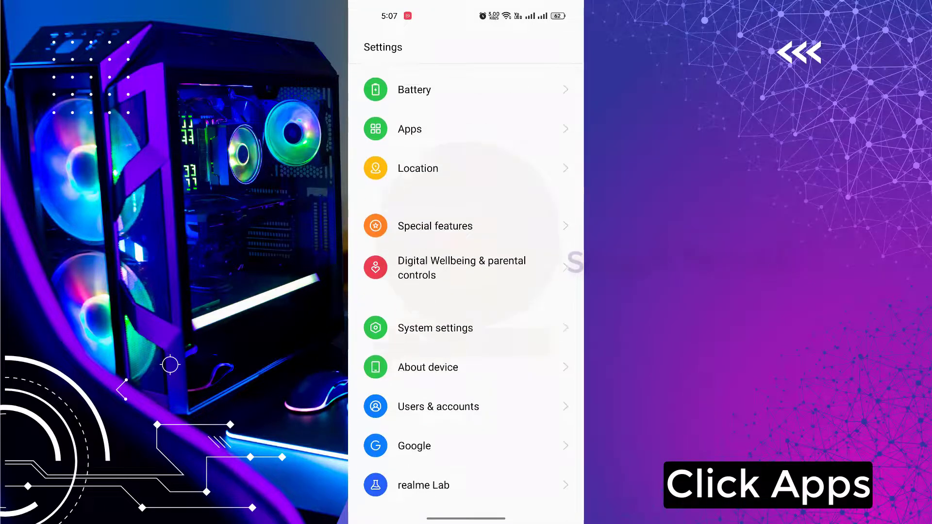
pyautogui.click(409, 128)
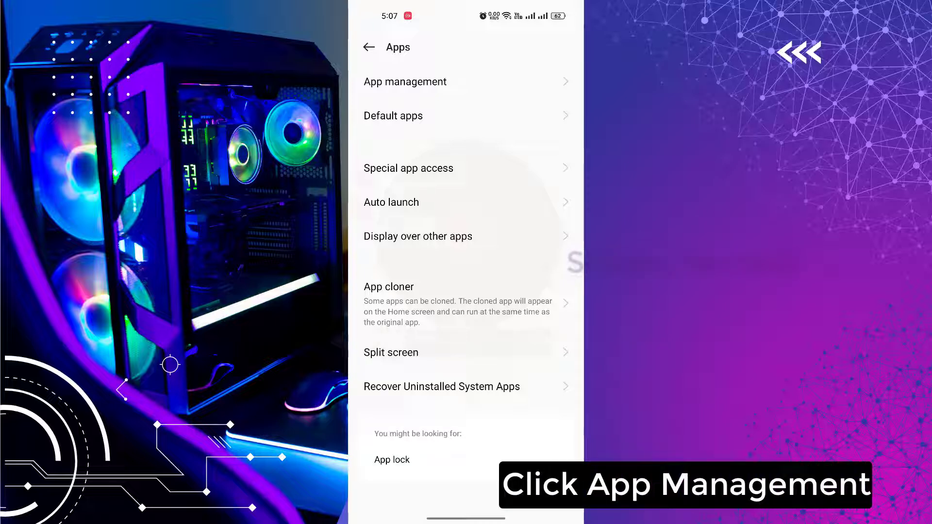
pyautogui.click(405, 81)
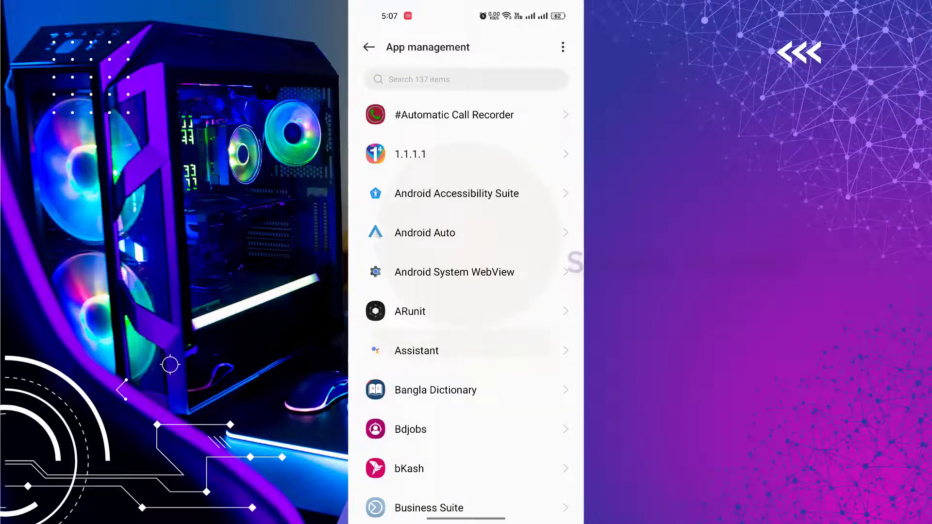
pyautogui.scroll(-3)
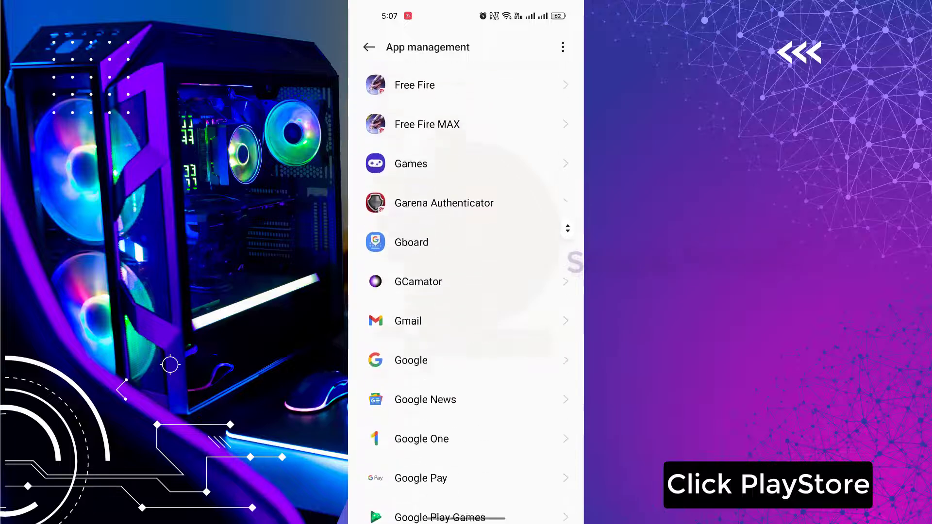
pyautogui.scroll(-3)
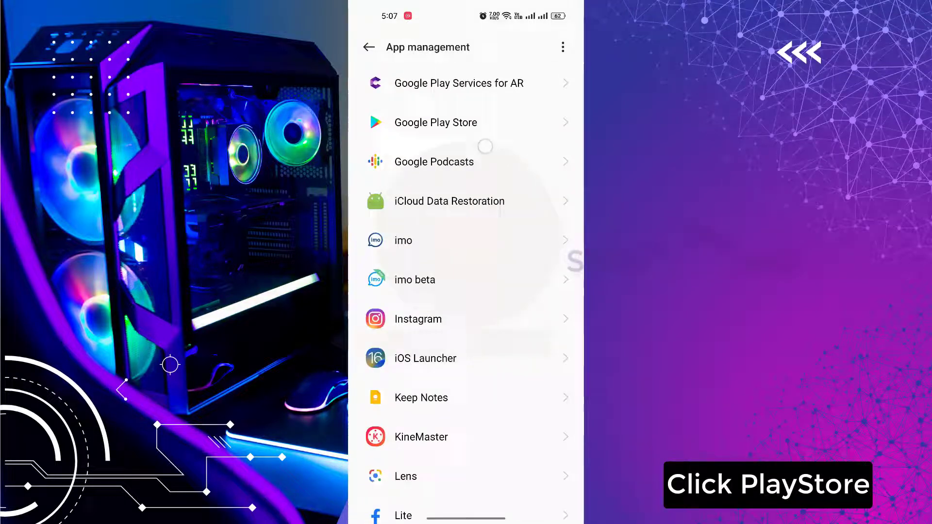
# Step: Clear Google Play Store's data from its Storage usage page, confirming the permanent deletion with OK
pyautogui.click(436, 122)
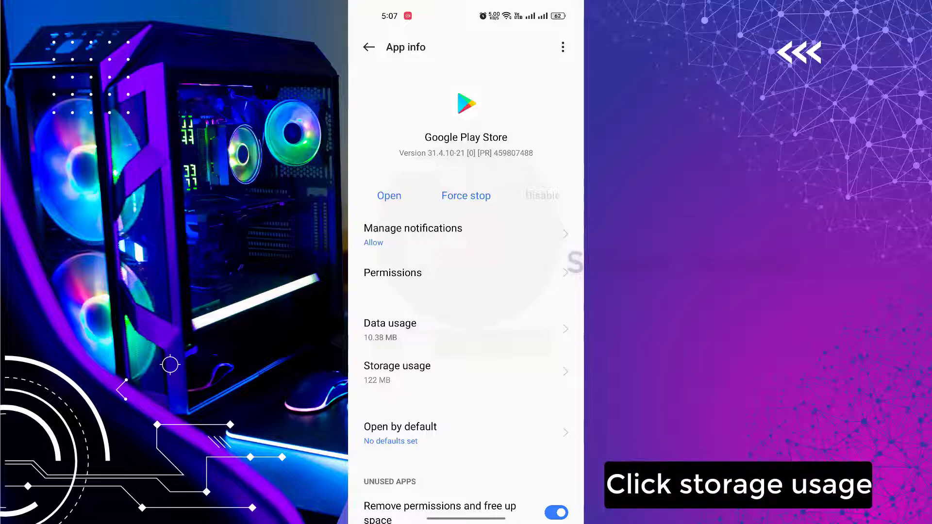
pyautogui.click(397, 366)
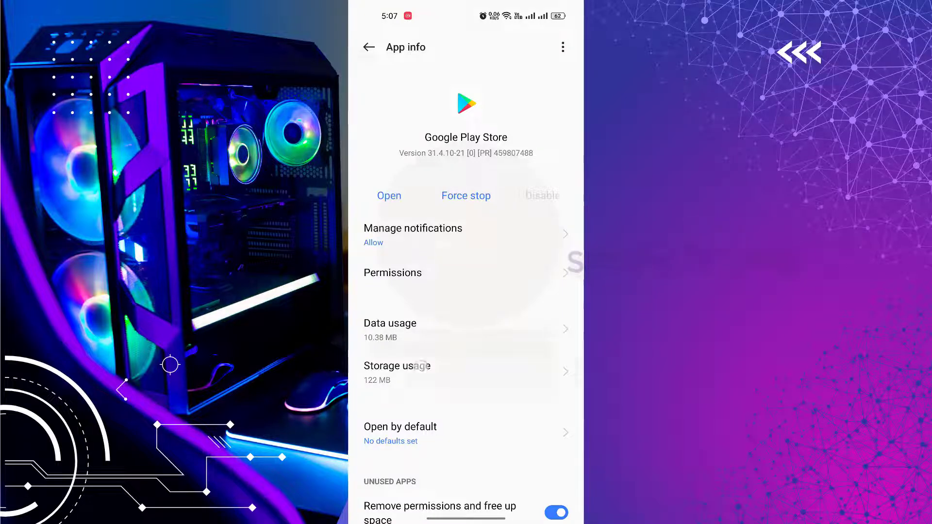
pyautogui.click(397, 366)
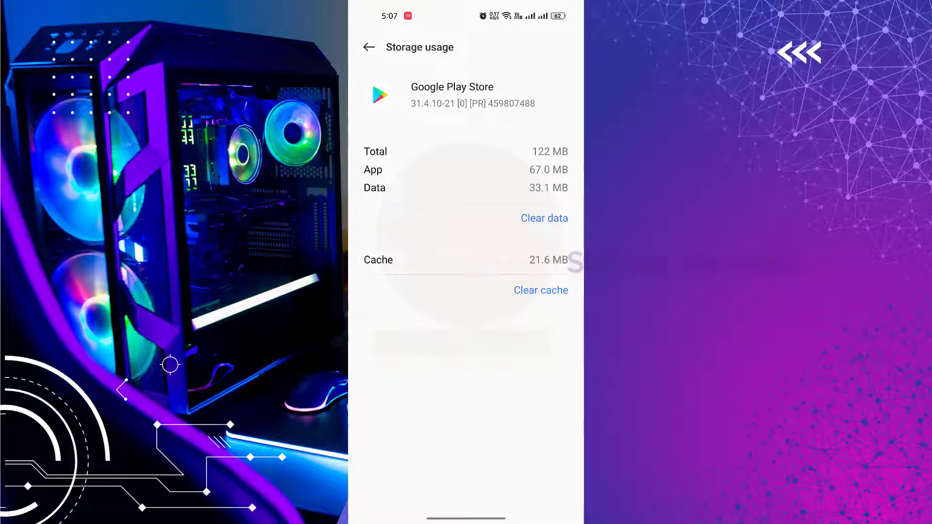
pyautogui.click(544, 218)
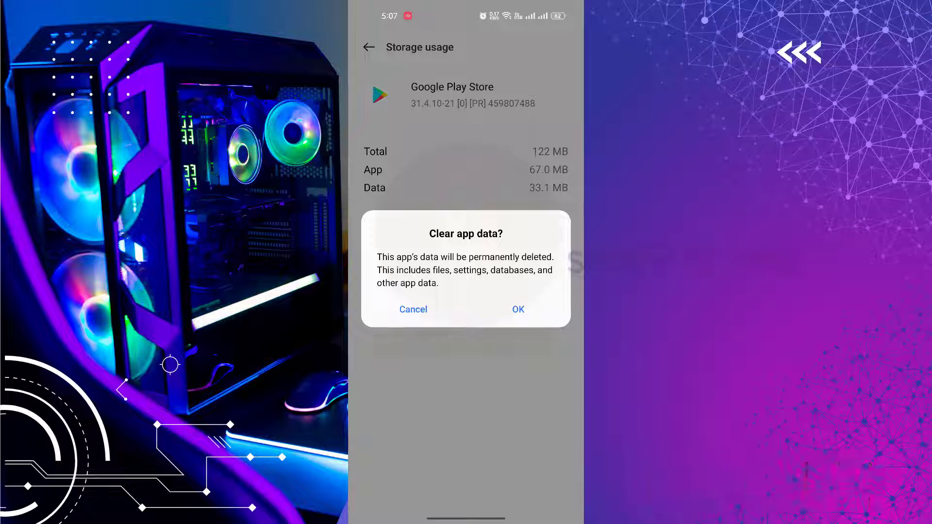
pyautogui.click(516, 309)
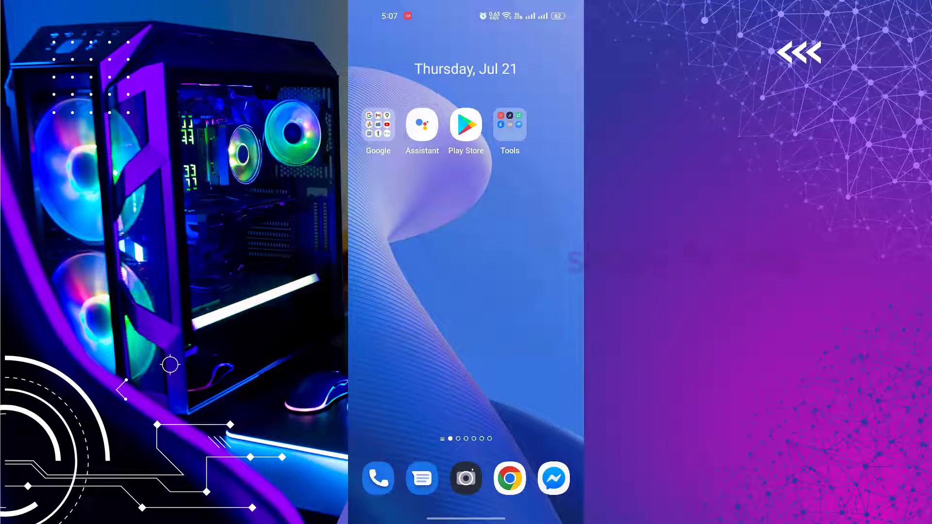
# Step: Search the Play Store for 'starmaker' to bring up the StarMaker: Sing listing
pyautogui.click(466, 127)
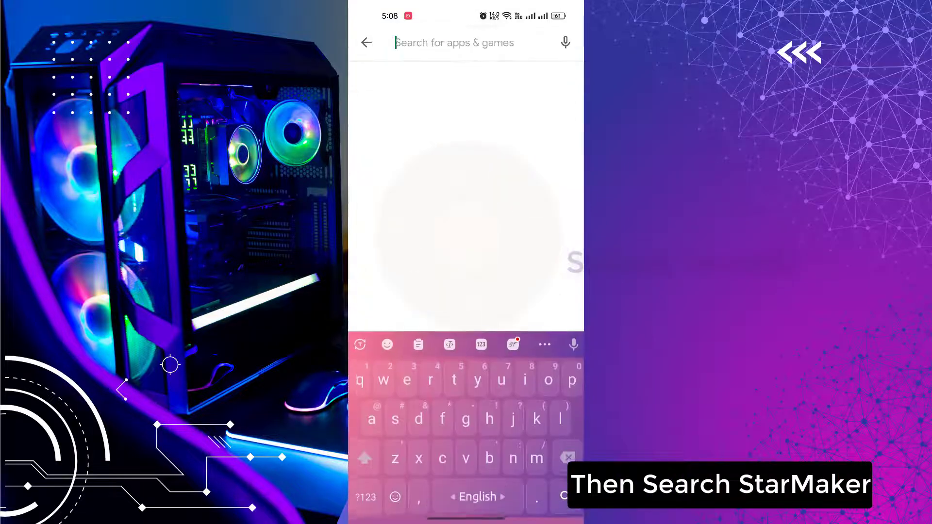
pyautogui.write('star')
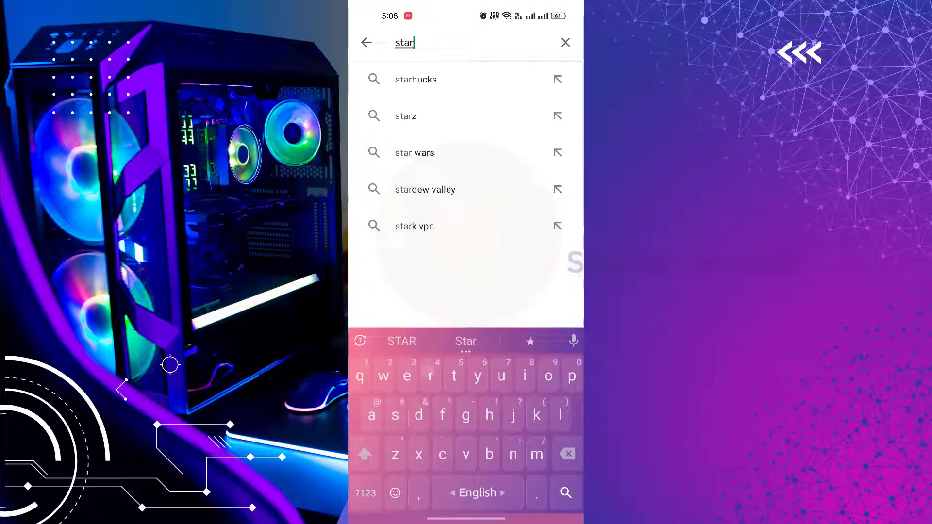
pyautogui.write('maker')
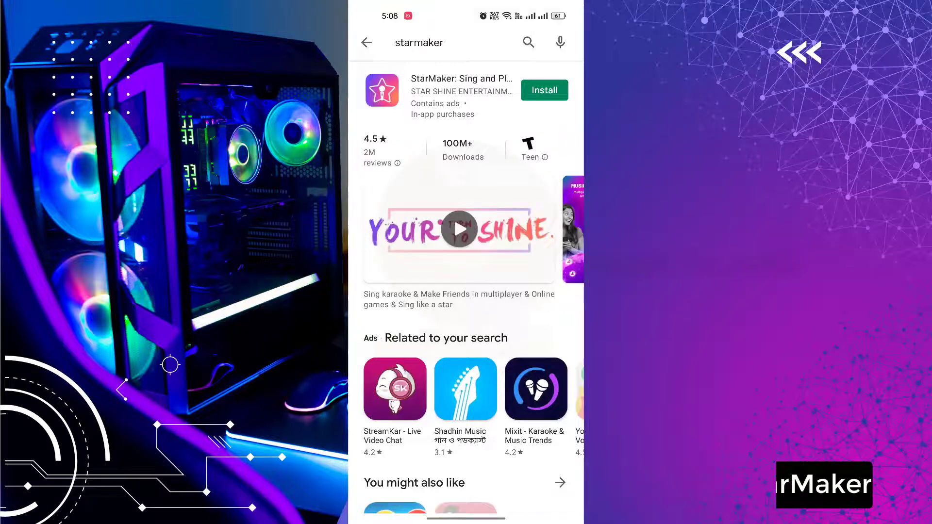
# Step: Install StarMaker: Sing and Play from its store page, leaving the download pending
pyautogui.click(462, 90)
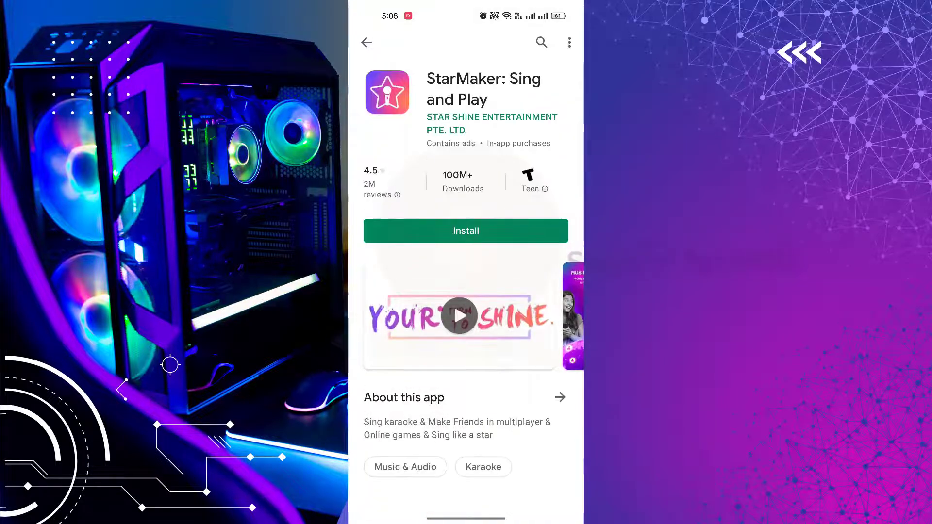
pyautogui.click(466, 231)
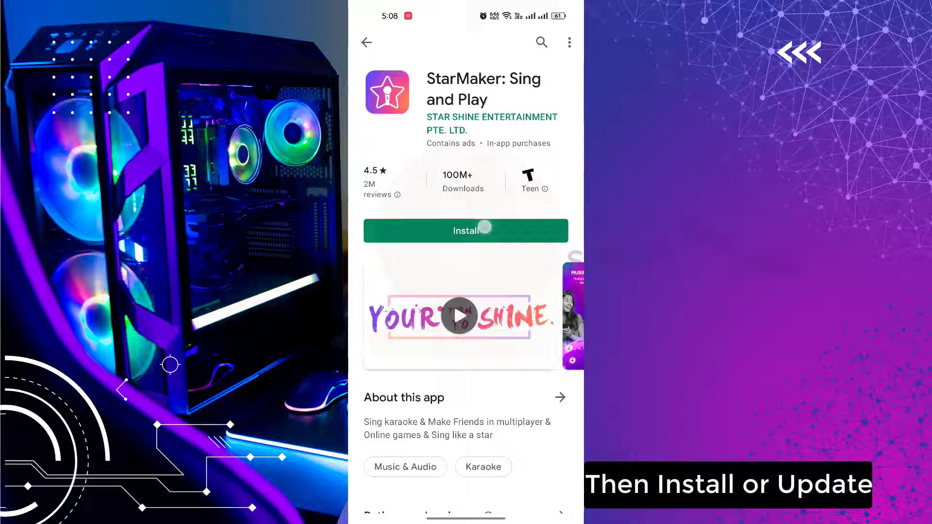
pyautogui.click(465, 231)
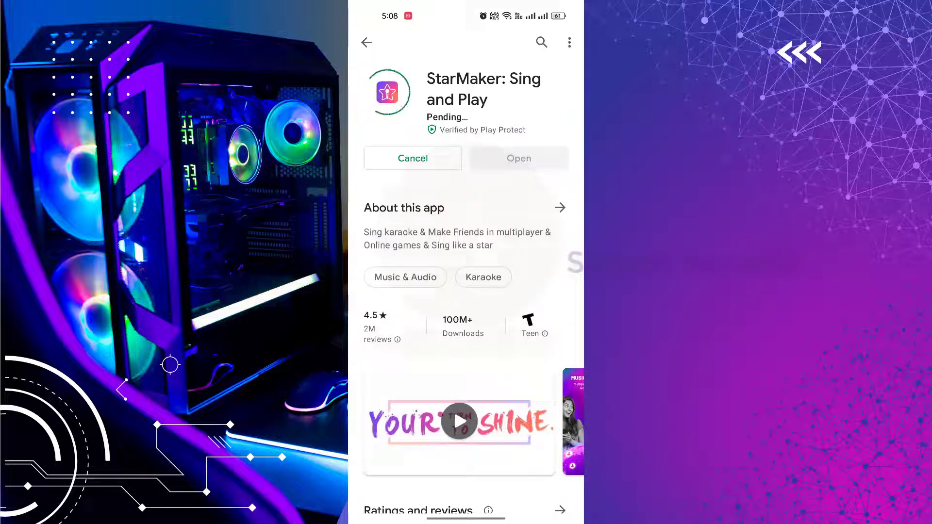
pyautogui.scroll(-3)
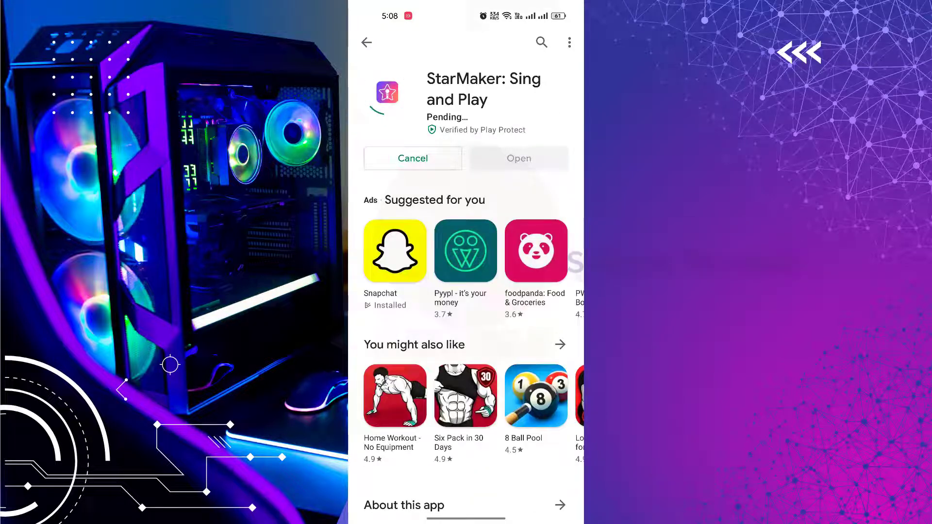